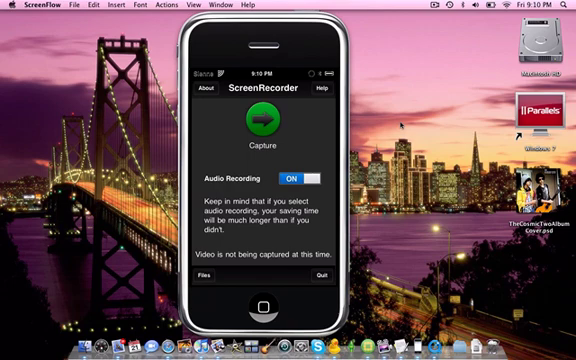
- Start a ScreenRecorder capture of the iPhone screen with audio recording on
left_click(268, 128)
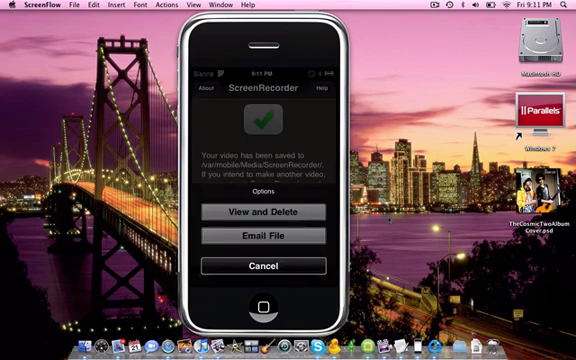
- Dismiss the saved-video options and stop the capture so the recording is saved
left_click(288, 212)
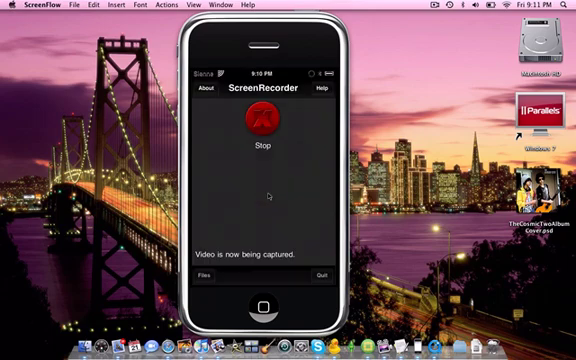
left_click(262, 130)
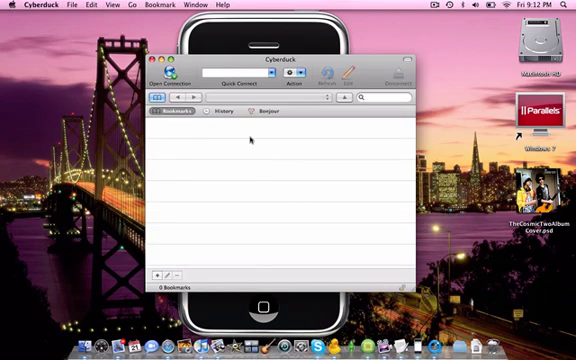
- Create an SFTP connection to the iPhone at 192.168.1.103 with username root
left_click(170, 72)
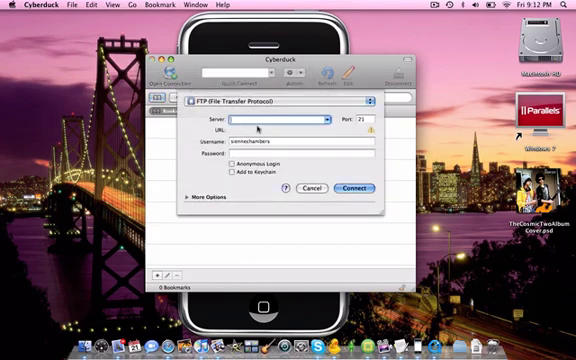
left_click(284, 100)
type("192.168.1.")
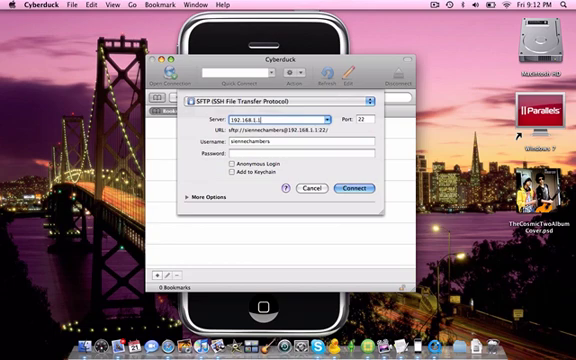
type("103")
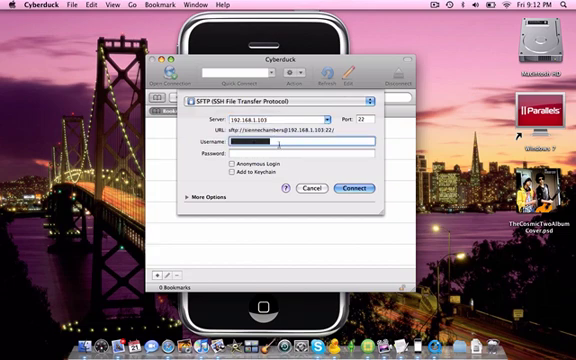
type("root")
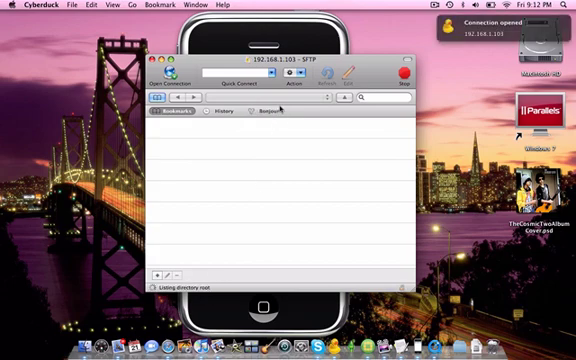
mouse_move(290, 128)
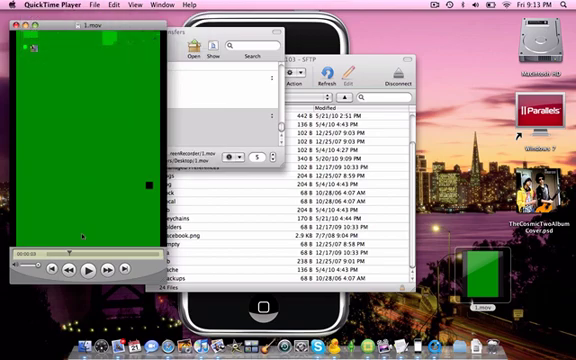
- Play the copied iPhone screen capture in QuickTime Player
left_click(88, 272)
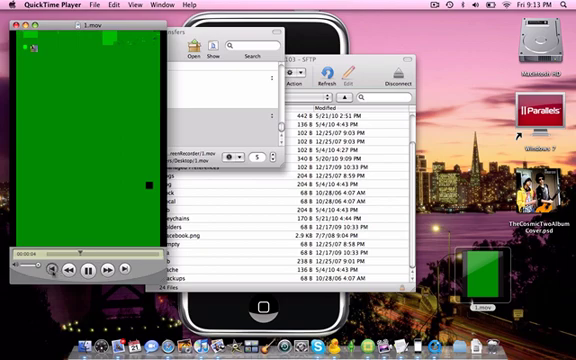